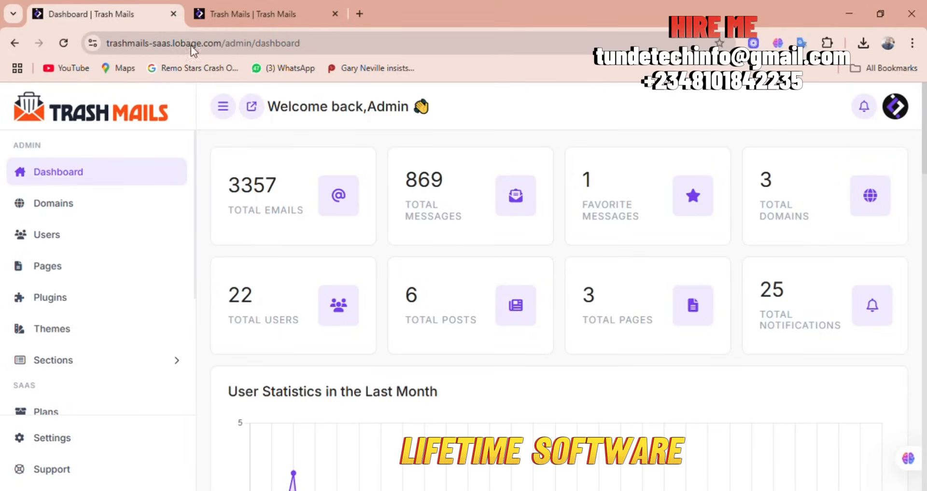
pyautogui.moveTo(617, 183)
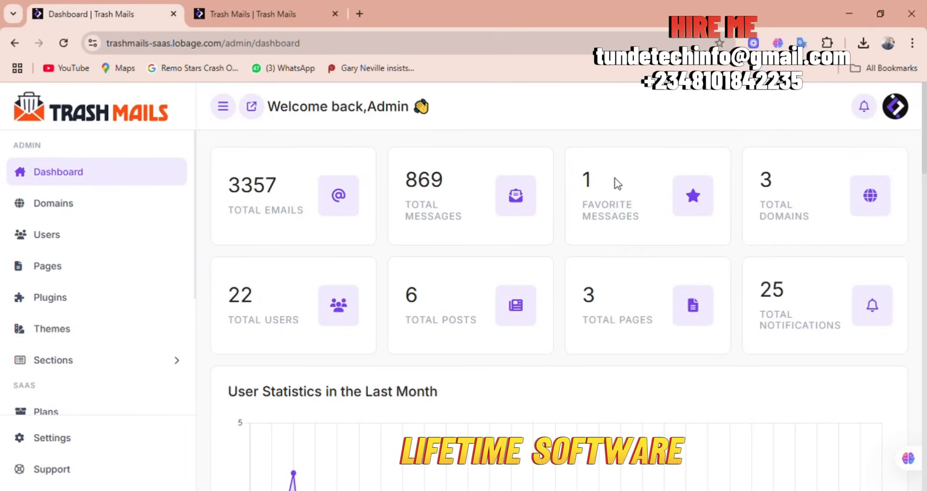
pyautogui.moveTo(840, 195)
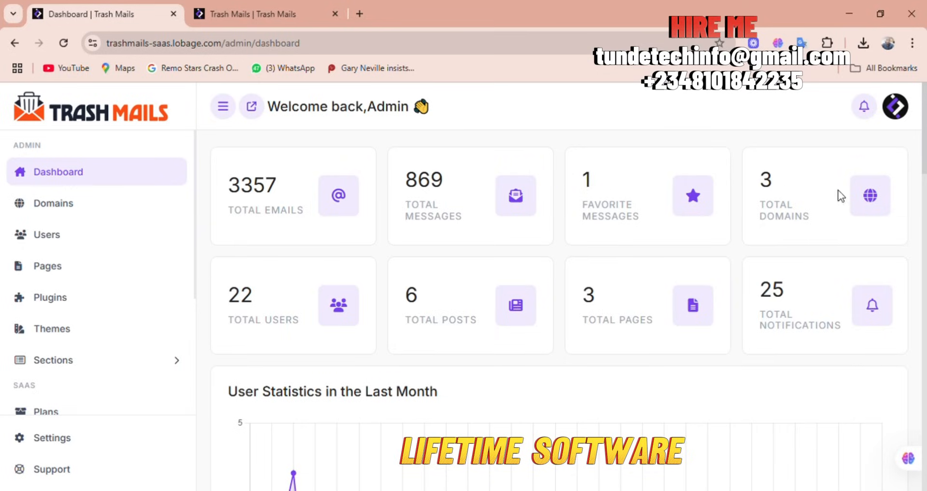
pyautogui.moveTo(721, 433)
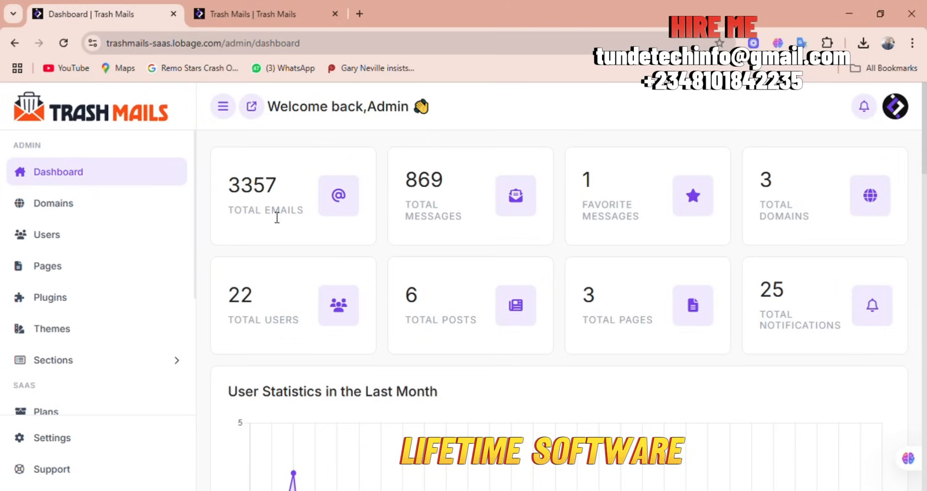
pyautogui.moveTo(673, 208)
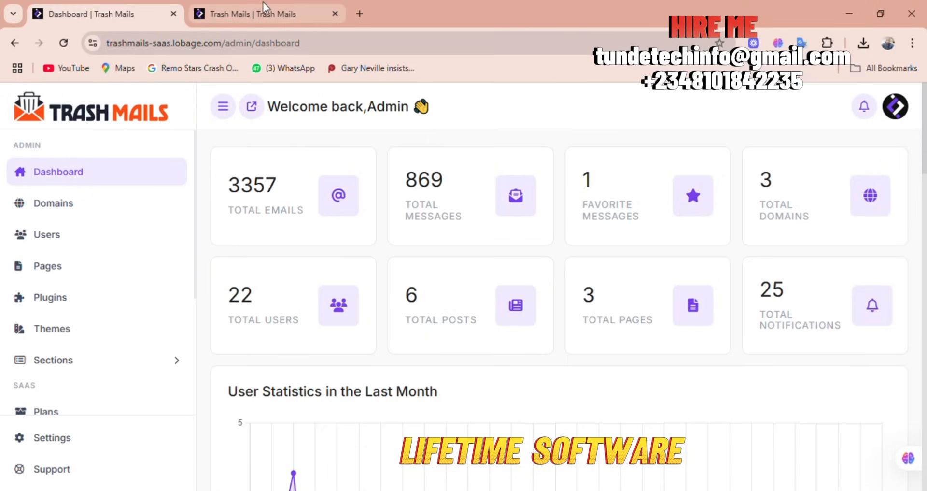
# Browse up and down the public landing page.
pyautogui.click(266, 13)
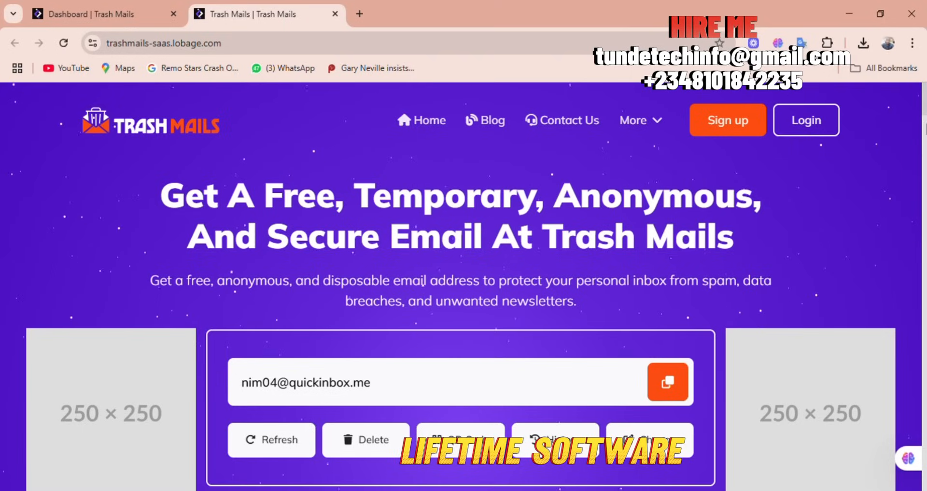
pyautogui.scroll(-3)
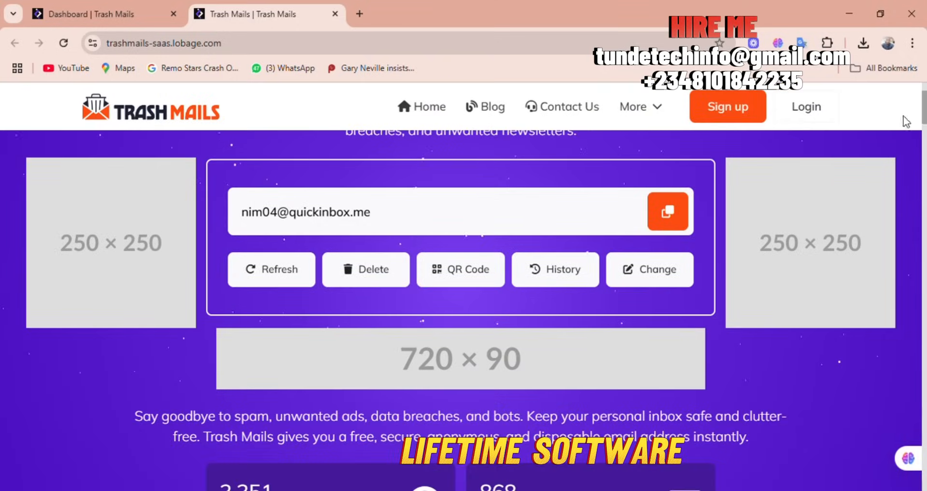
pyautogui.moveTo(331, 298)
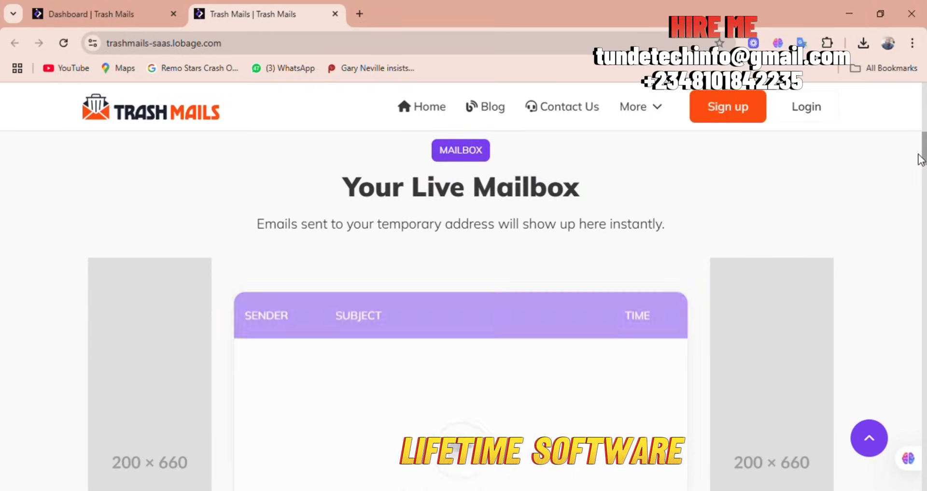
pyautogui.scroll(-3)
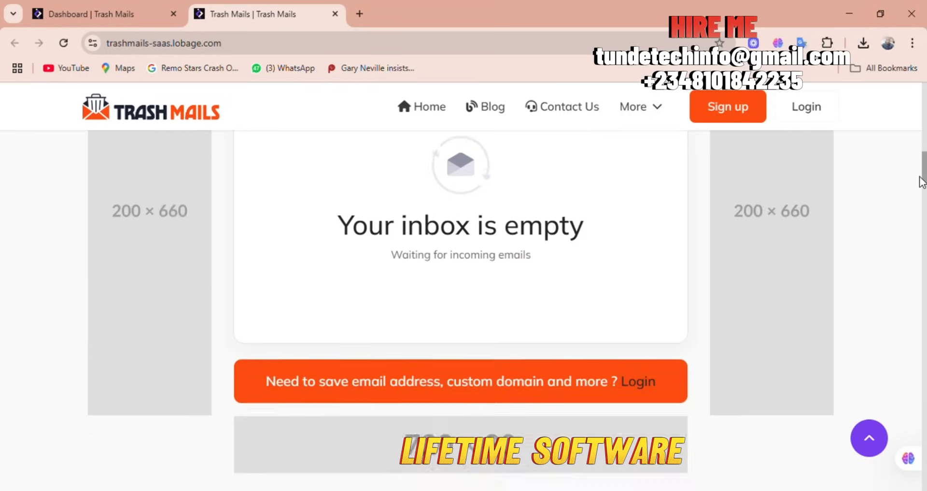
pyautogui.scroll(3)
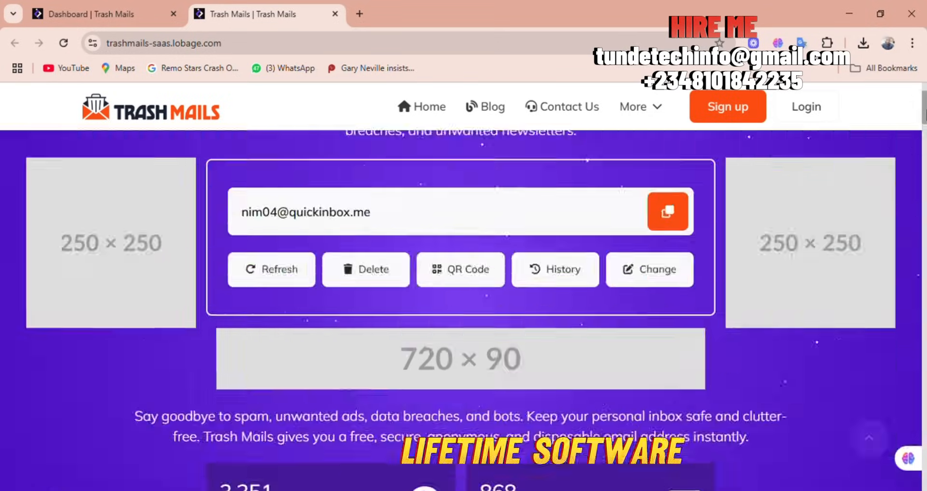
pyautogui.scroll(3)
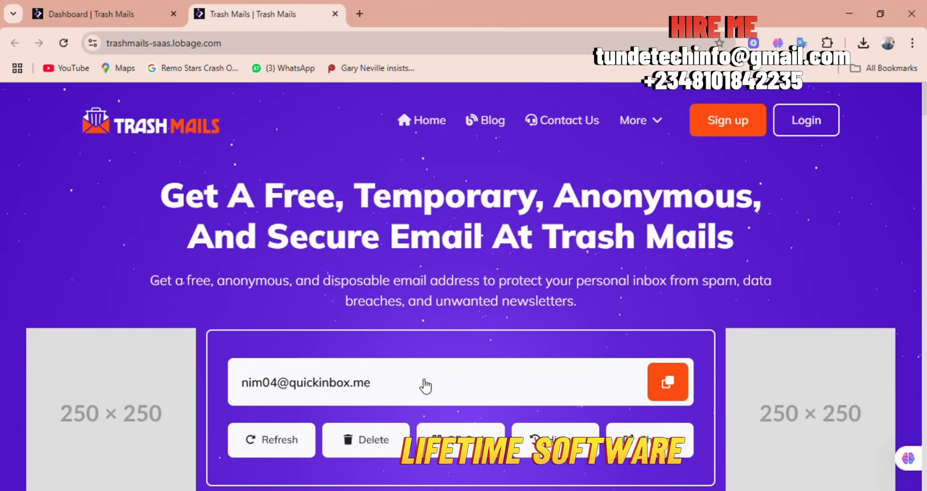
pyautogui.moveTo(323, 323)
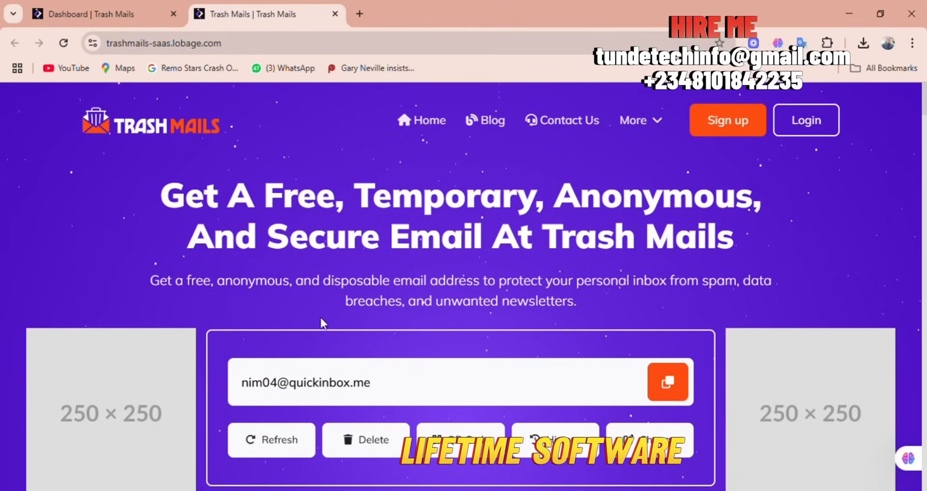
pyautogui.moveTo(545, 262)
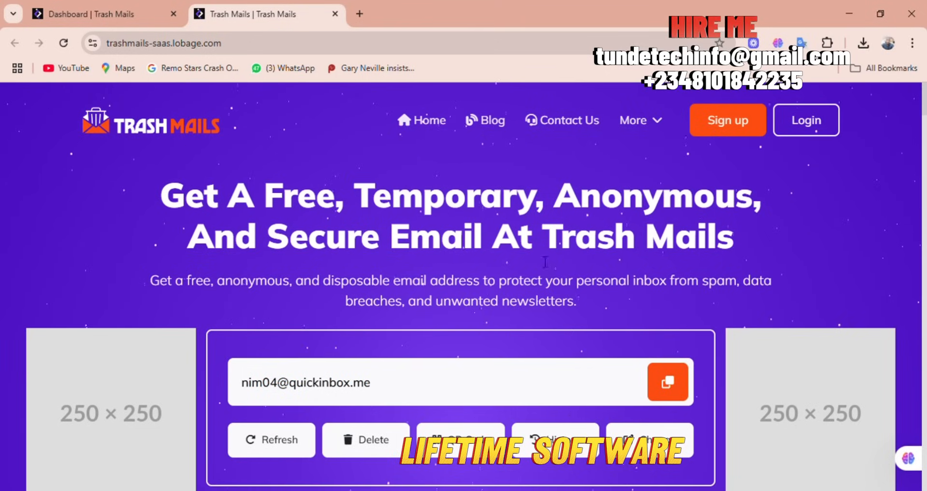
pyautogui.moveTo(861, 245)
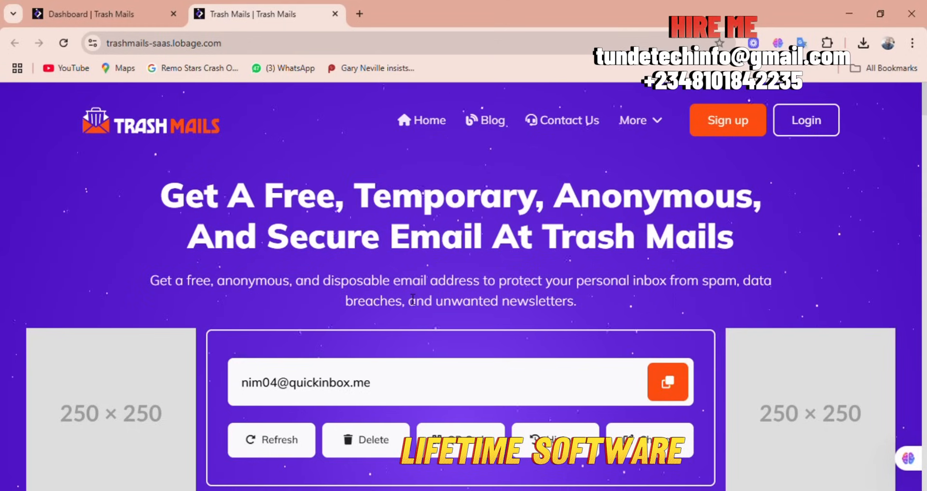
pyautogui.moveTo(79, 219)
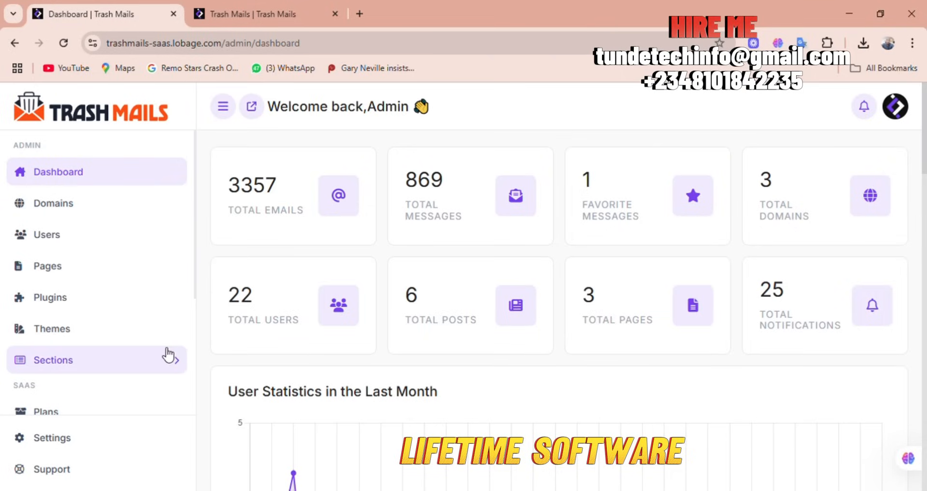
# View the admin domains list: quickinbox.me, Lobage.com pending, tempemail.live; then the plugins page.
pyautogui.click(53, 202)
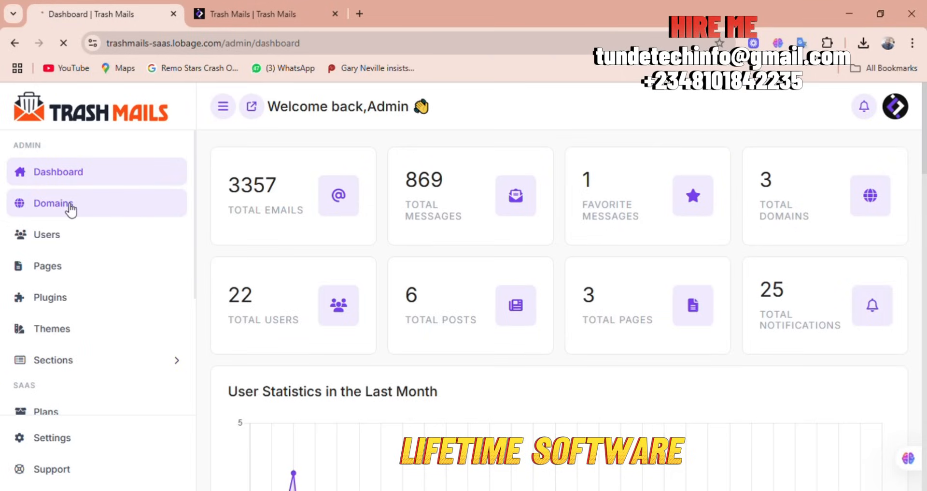
pyautogui.click(52, 203)
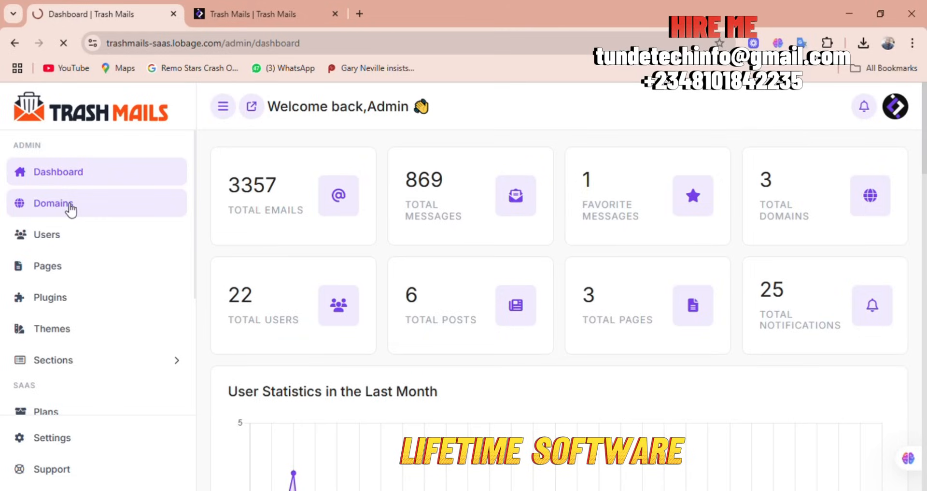
pyautogui.click(53, 203)
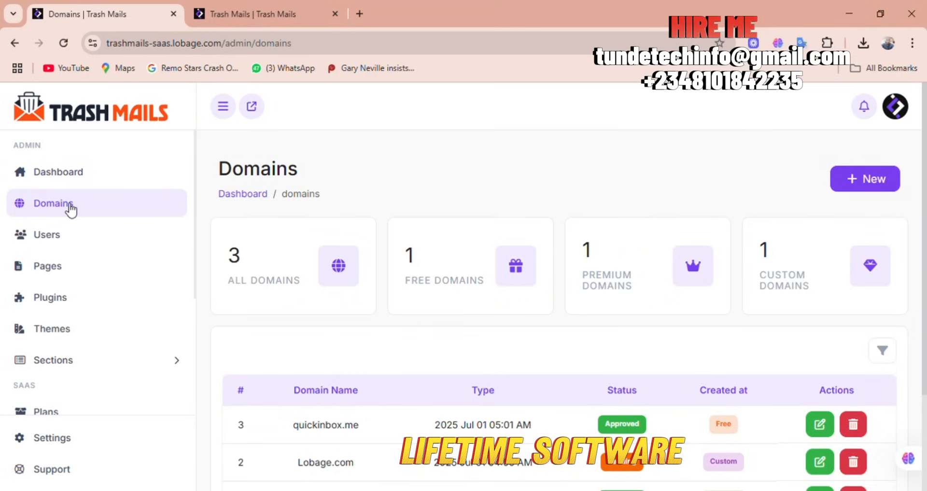
pyautogui.scroll(-3)
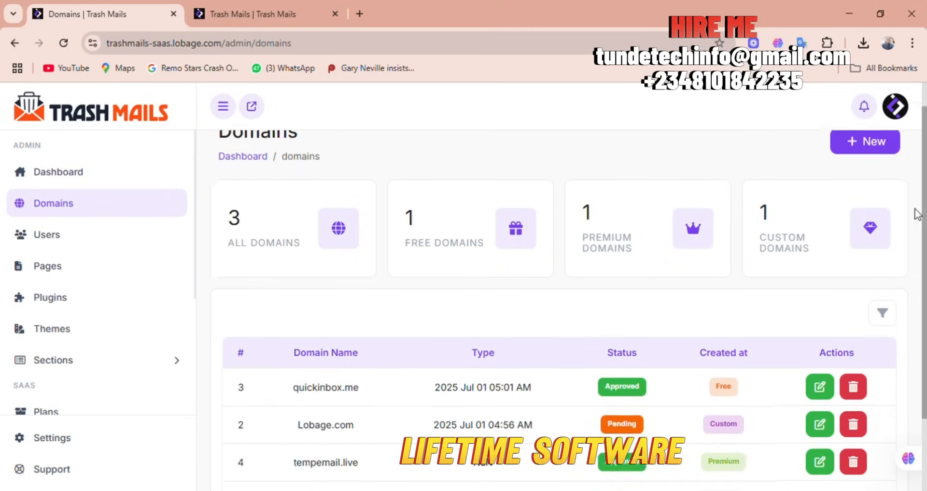
pyautogui.scroll(-3)
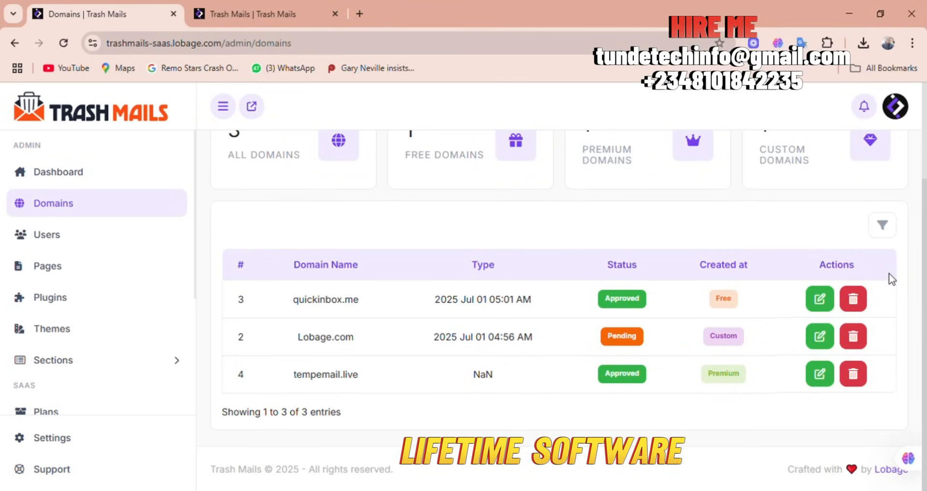
pyautogui.click(50, 297)
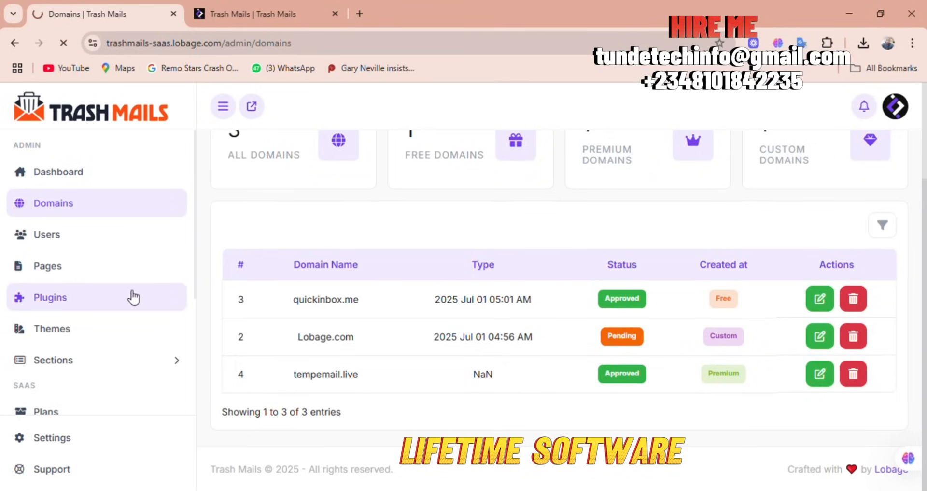
# Check the landing page, then reopen the admin domains list from the plugins page.
pyautogui.click(51, 297)
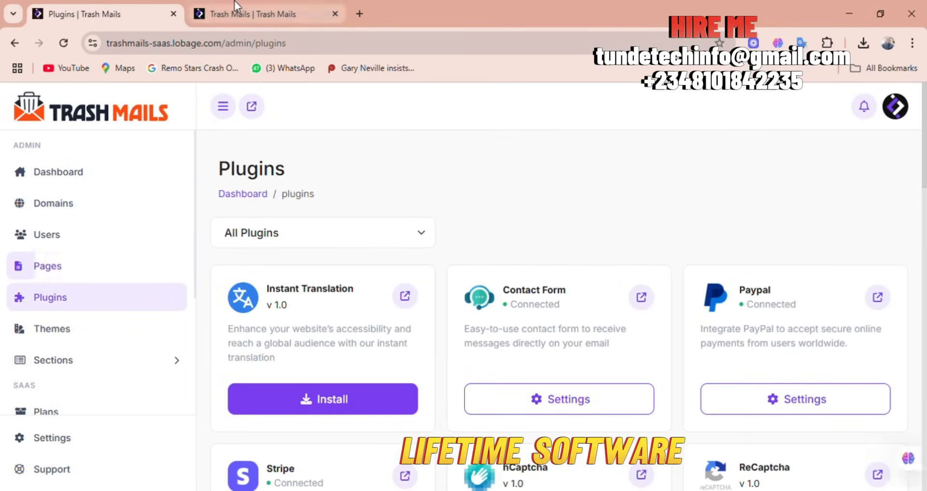
pyautogui.click(266, 13)
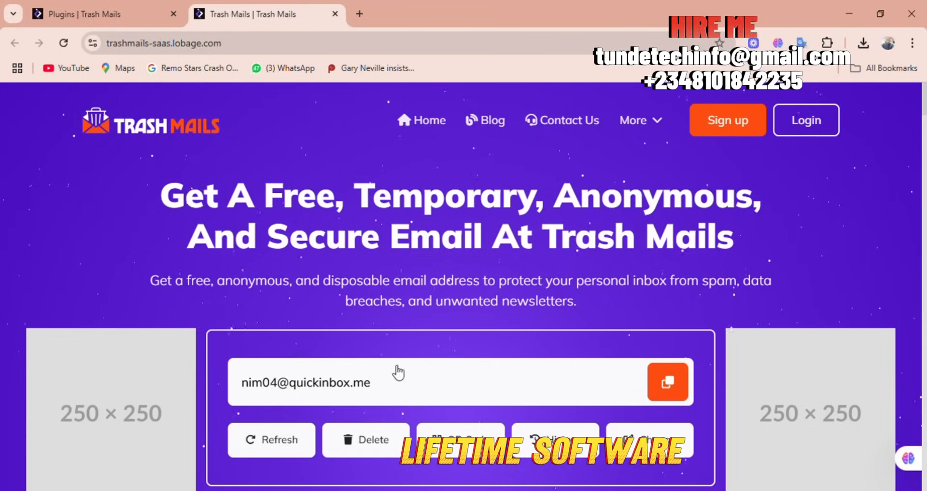
pyautogui.click(89, 14)
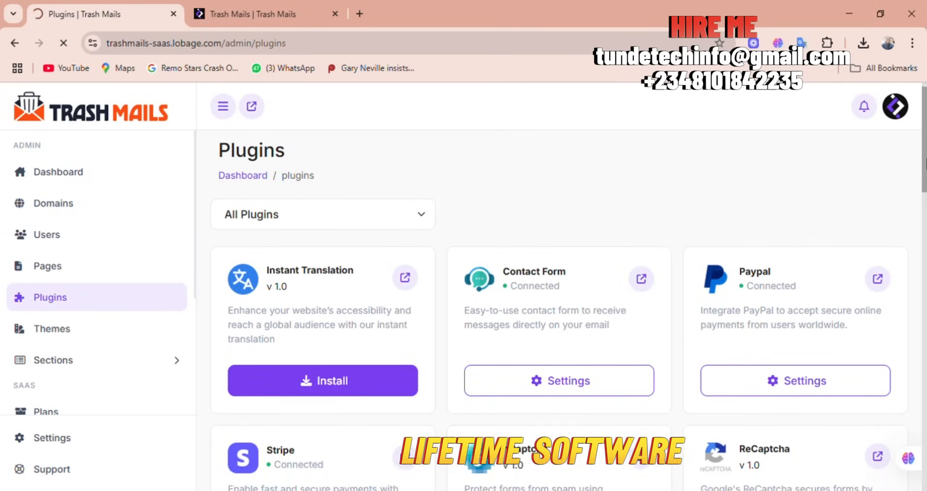
pyautogui.click(52, 202)
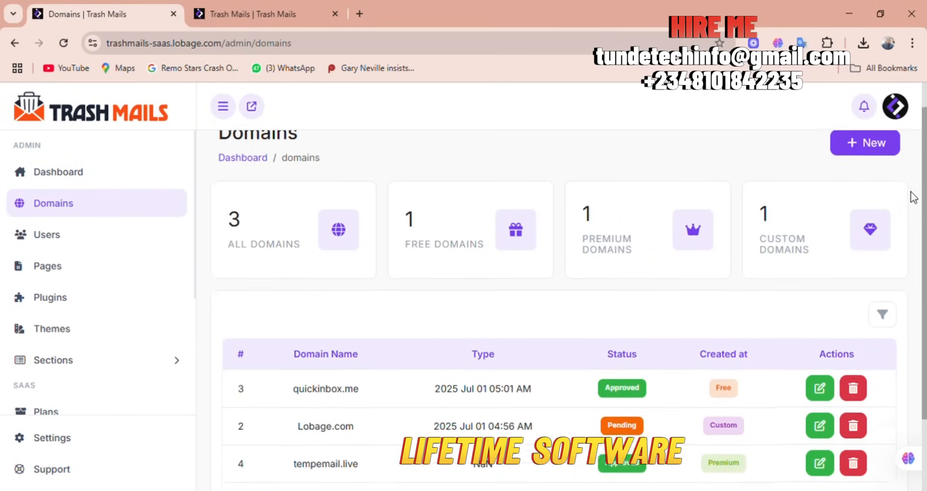
pyautogui.scroll(-3)
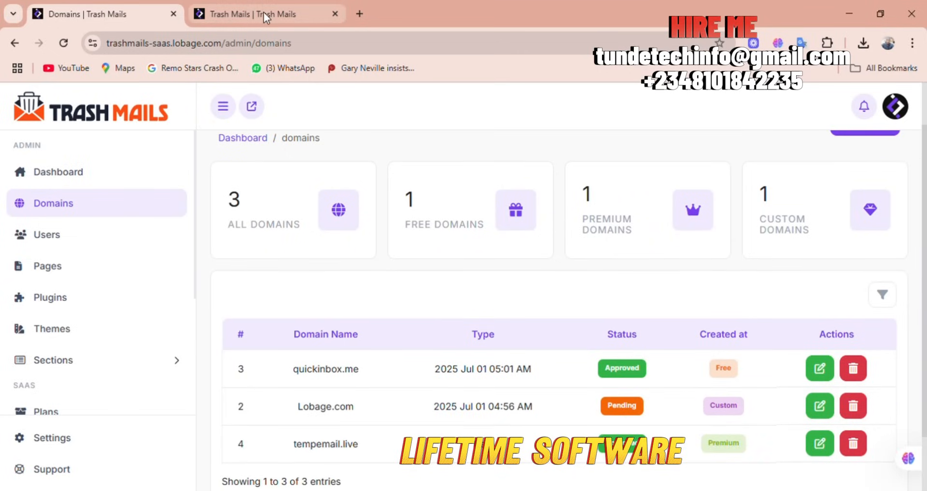
pyautogui.moveTo(181, 6)
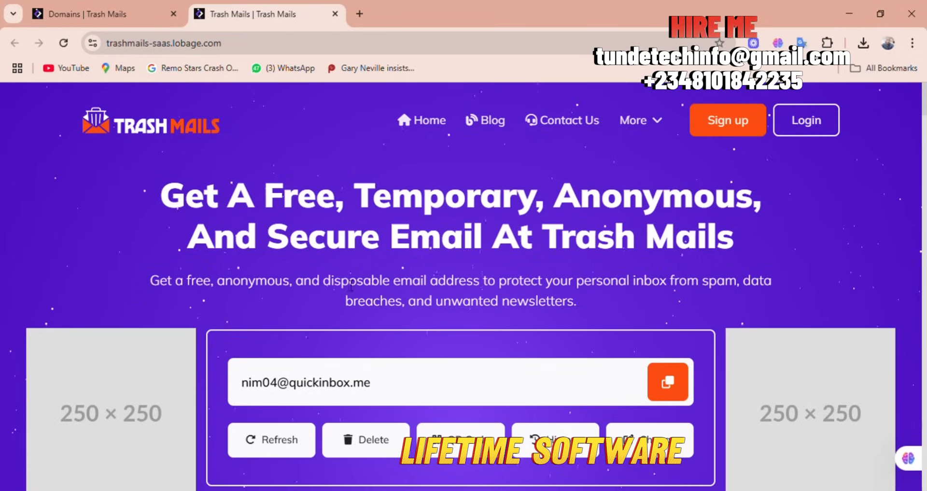
# Expand Sections, start loading admin Settings, and return to the public home page.
pyautogui.click(94, 13)
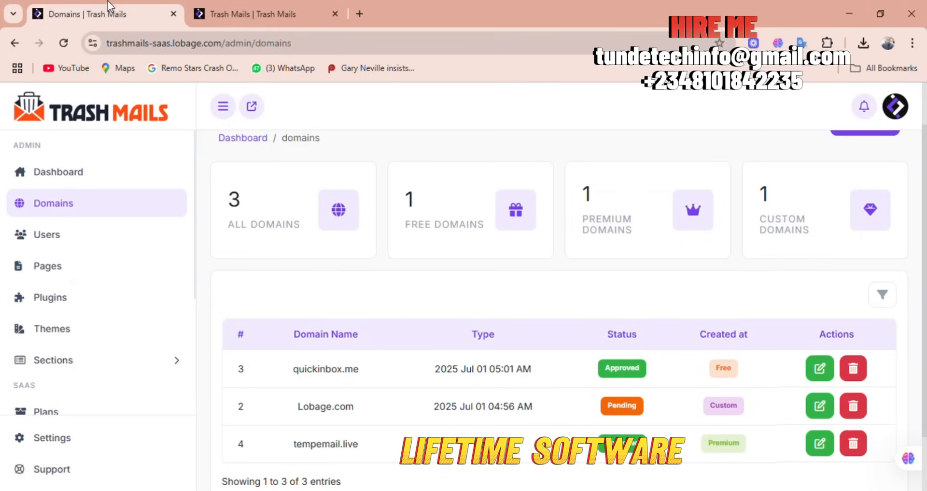
pyautogui.moveTo(47, 266)
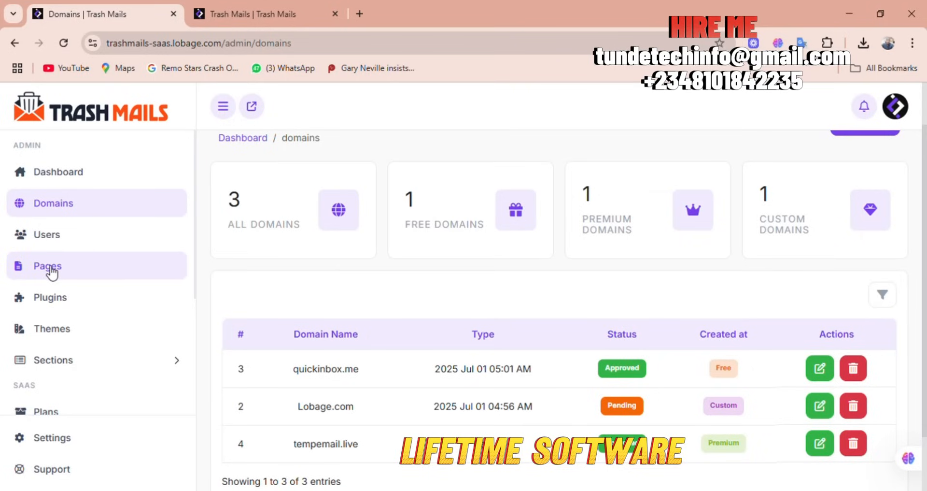
pyautogui.click(53, 359)
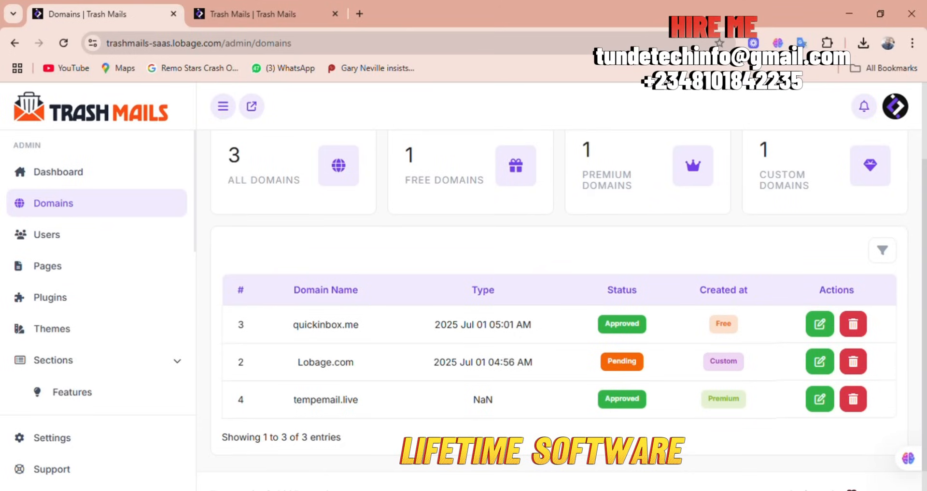
pyautogui.click(52, 328)
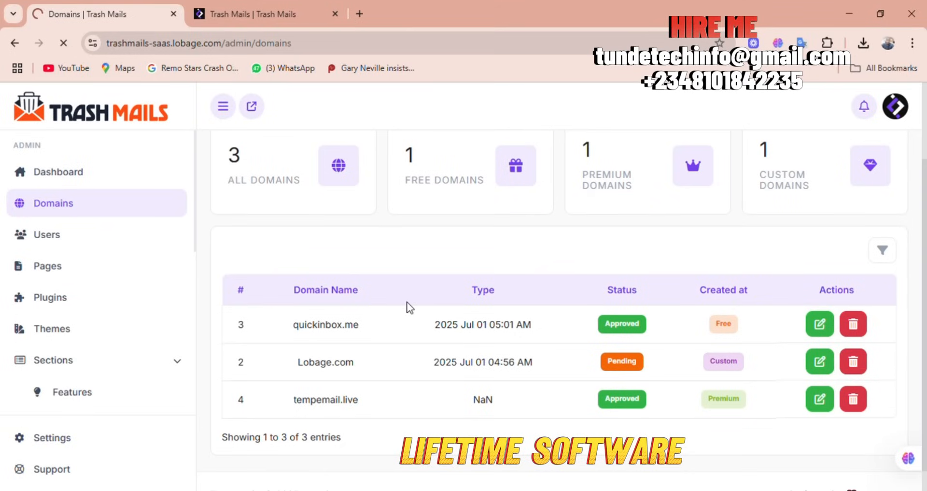
pyautogui.click(260, 13)
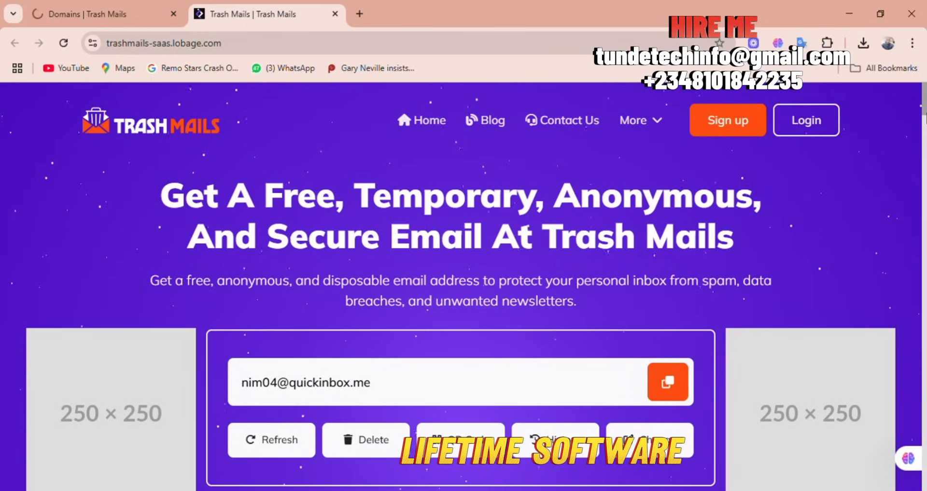
# Review the Free, $5.99 Basic and $9.99 Pro pricing plans, then view admin General Settings.
pyautogui.scroll(-3)
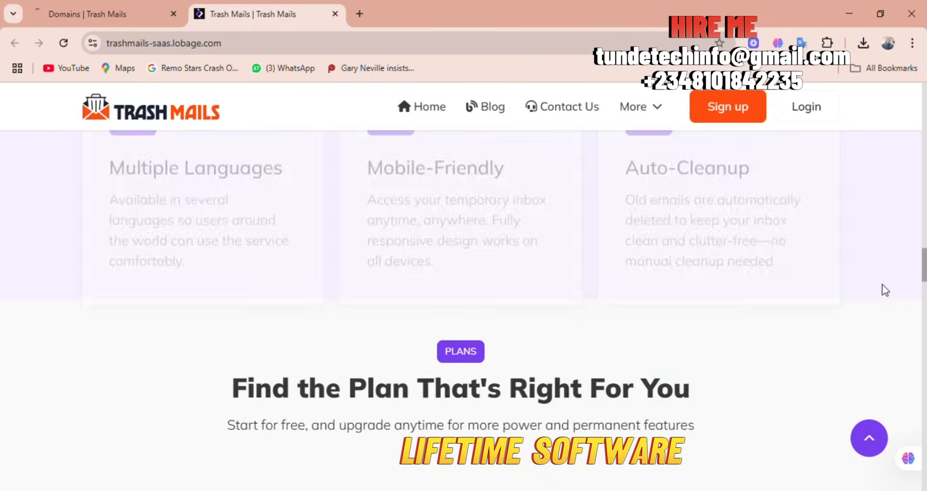
pyautogui.scroll(-3)
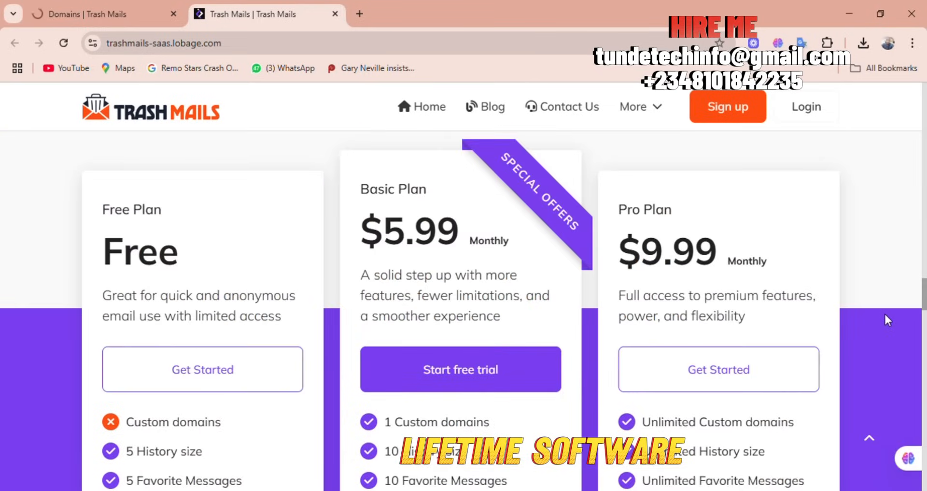
pyautogui.scroll(-3)
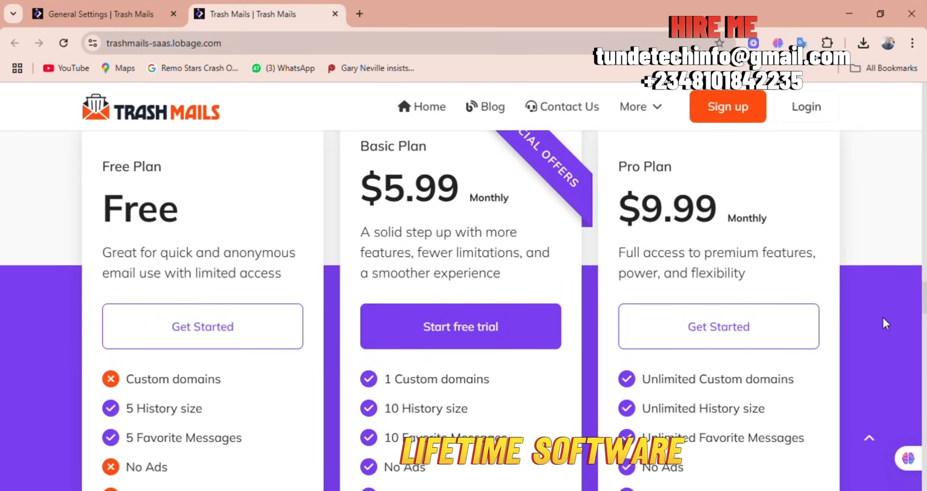
pyautogui.moveTo(488, 160)
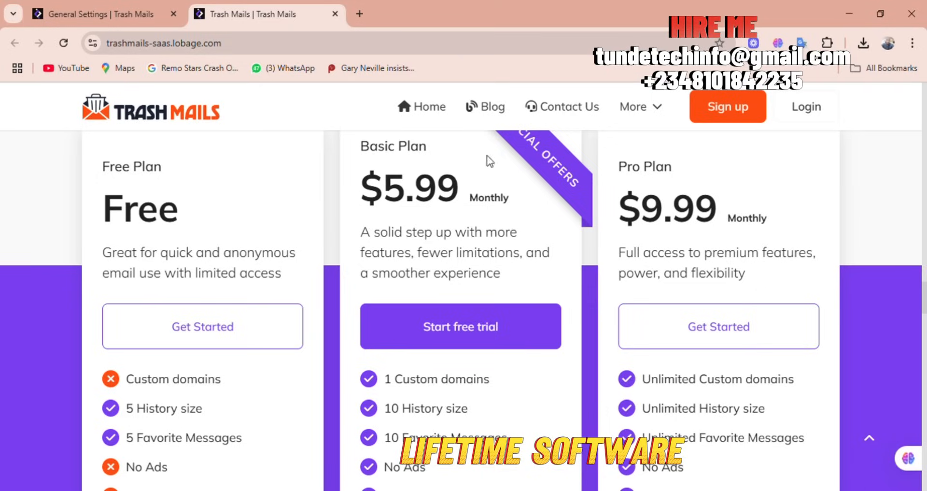
pyautogui.click(101, 14)
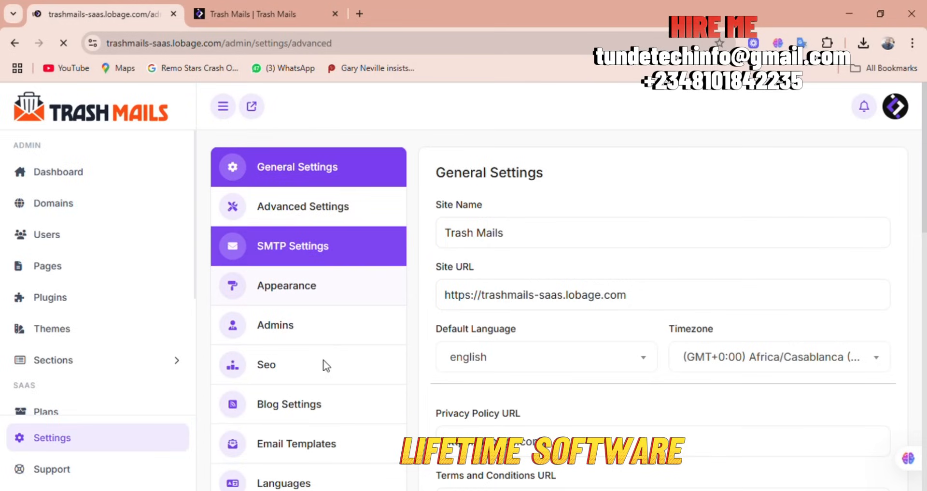
# Review the Advanced IMAP connection settings, then go to Blog Settings.
pyautogui.click(302, 206)
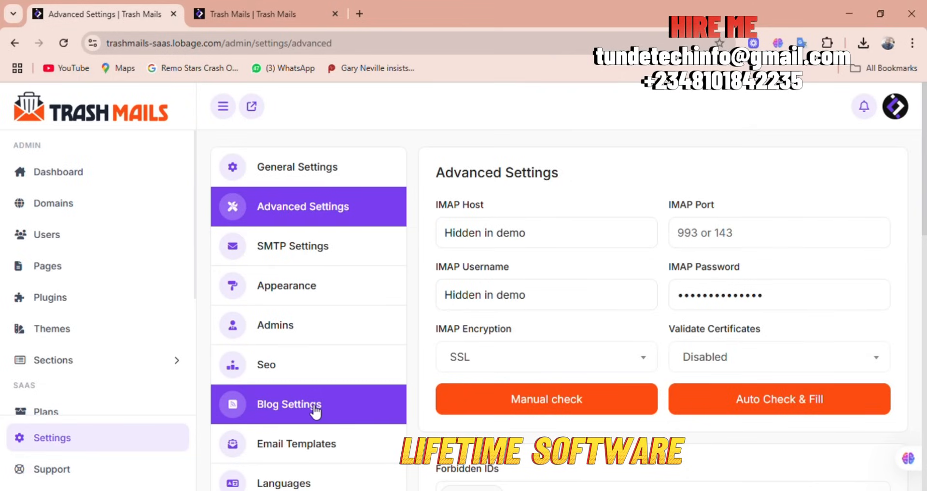
pyautogui.click(289, 404)
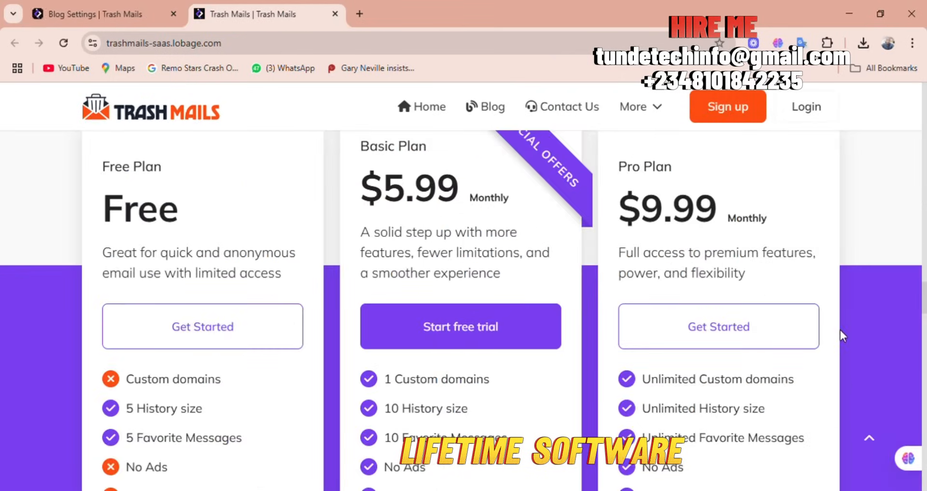
# Scroll the home page through blog posts, FAQ and footer, then back to the top.
pyautogui.scroll(-3)
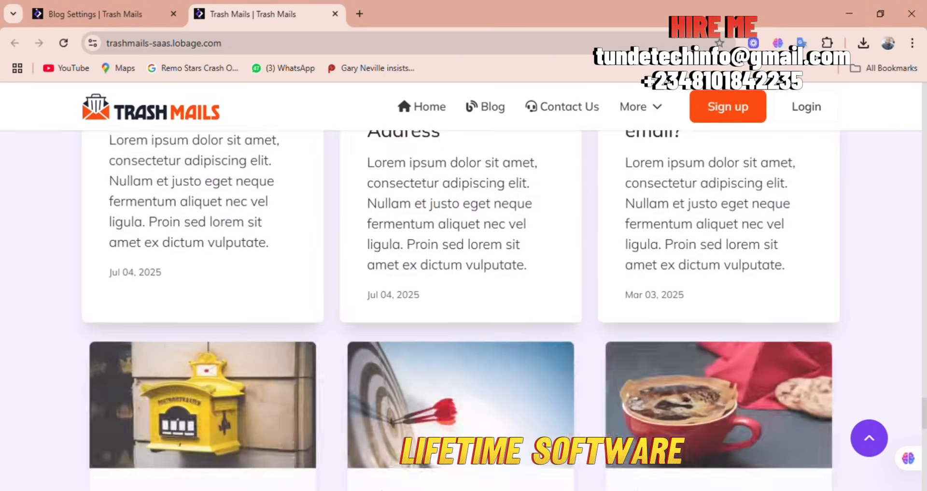
pyautogui.scroll(-3)
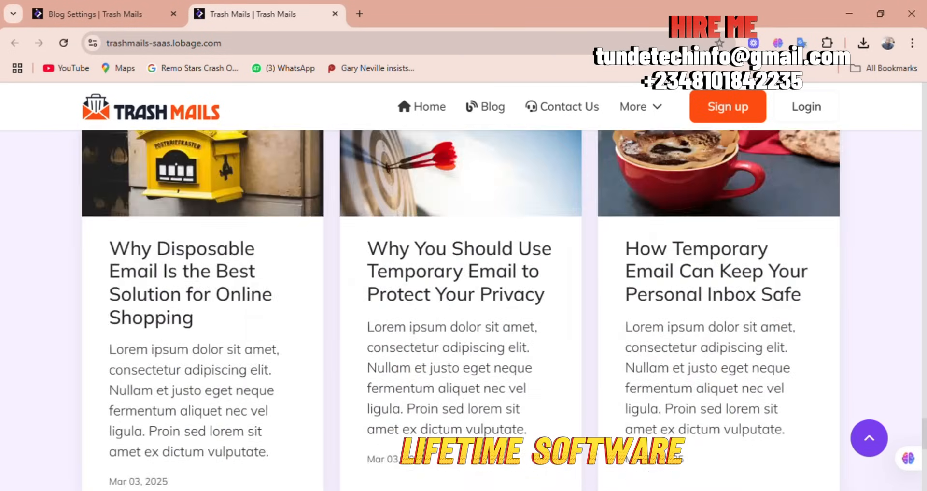
pyautogui.scroll(-3)
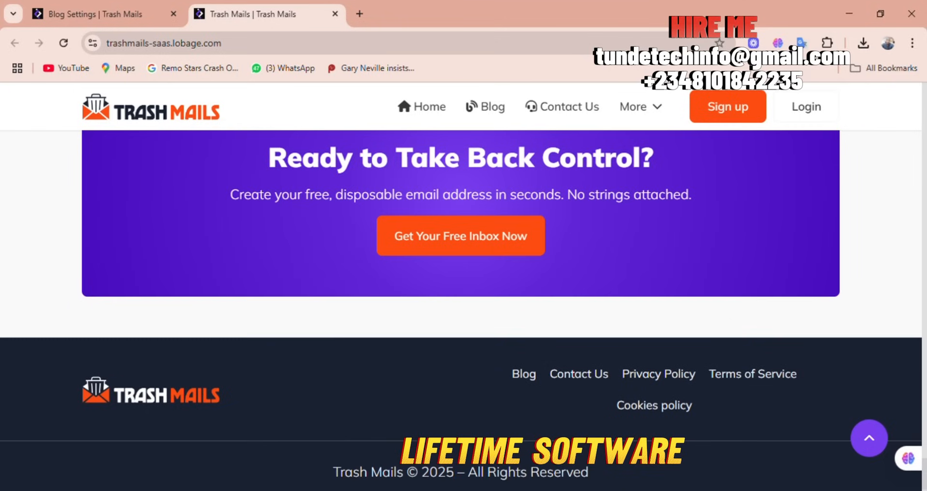
pyautogui.scroll(3)
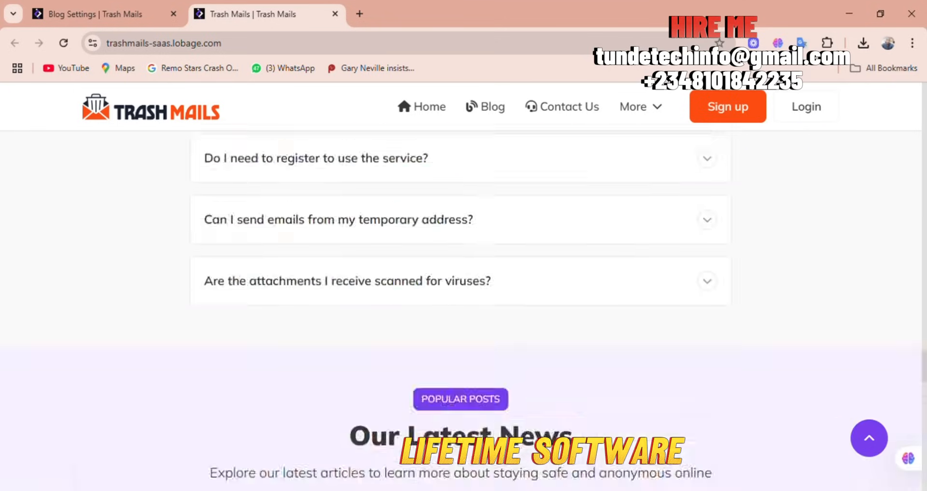
pyautogui.scroll(3)
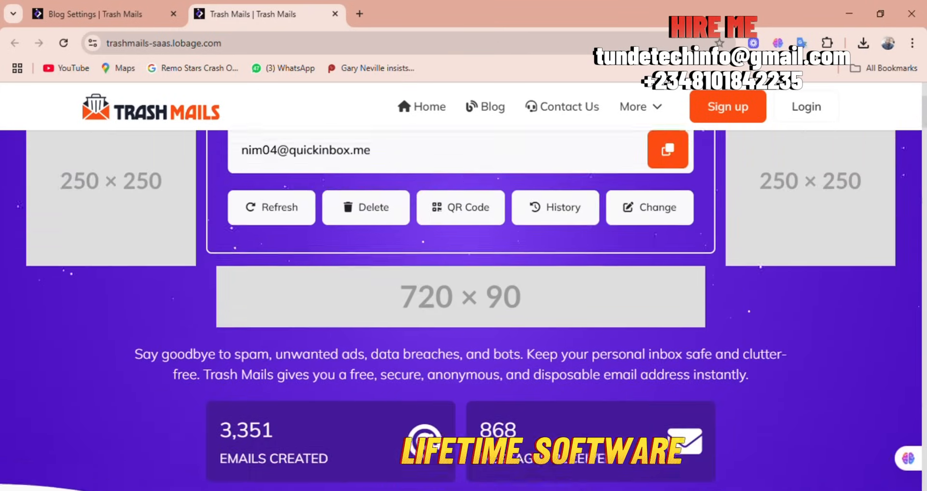
pyautogui.scroll(-3)
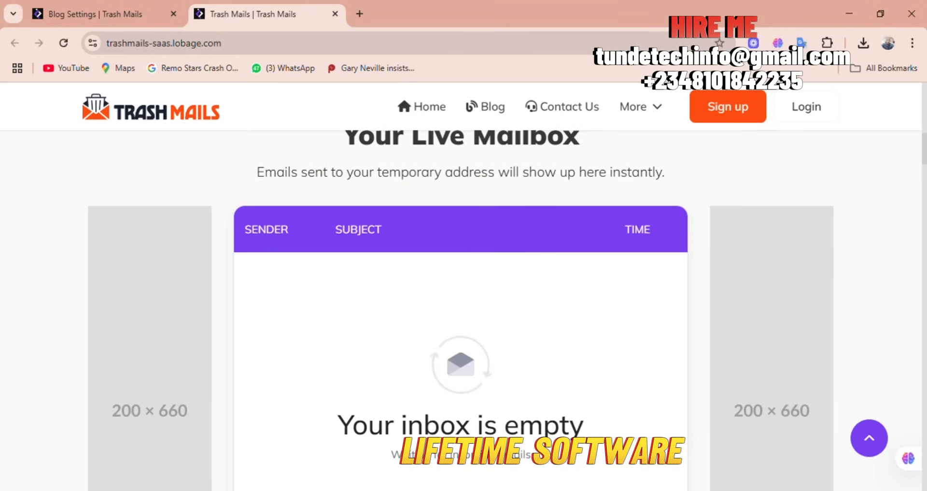
pyautogui.scroll(3)
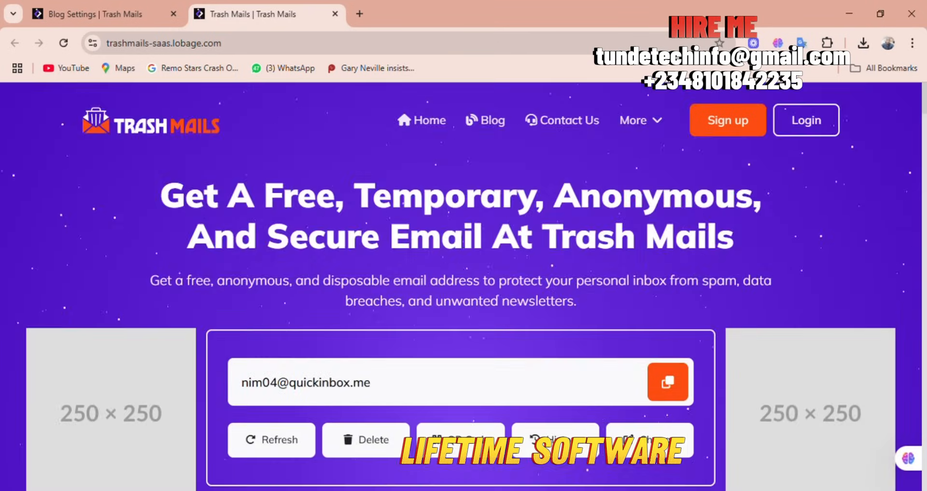
# Review Blog Settings: blog enabled, six posts per page, popular posts by post date.
pyautogui.click(89, 13)
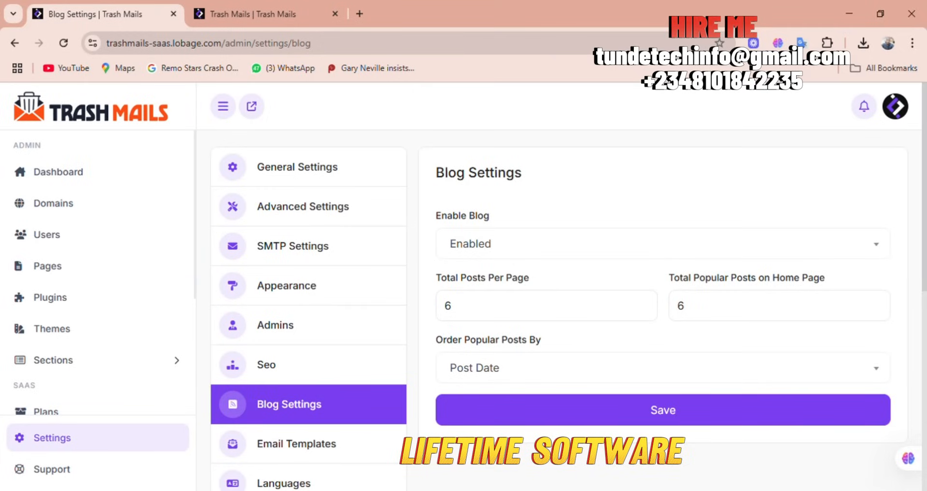
pyautogui.scroll(-3)
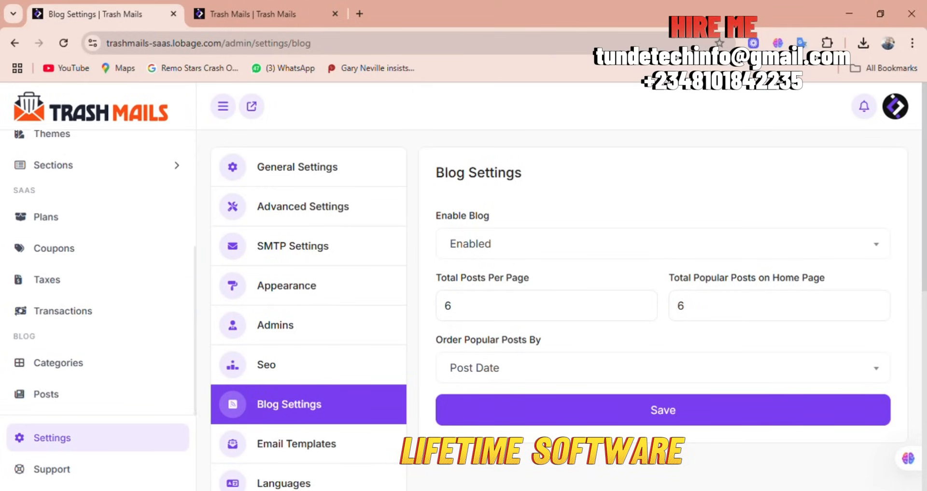
pyautogui.scroll(-3)
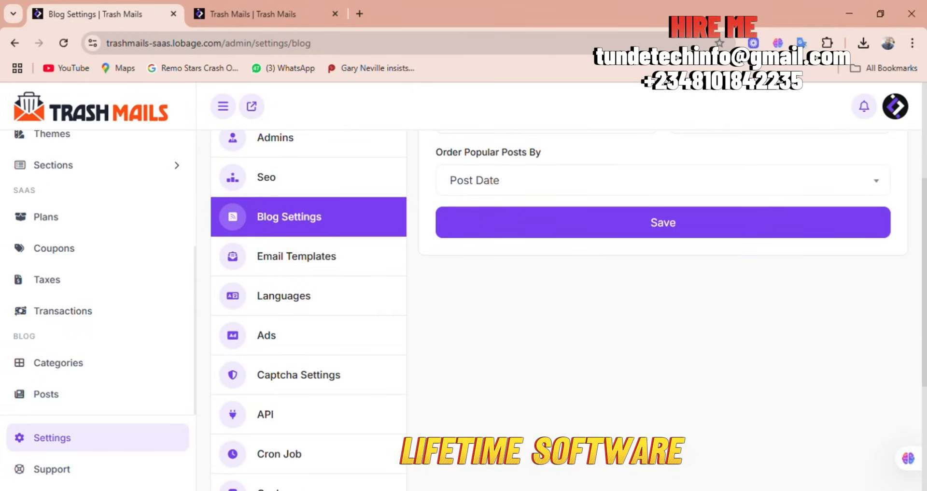
pyautogui.scroll(3)
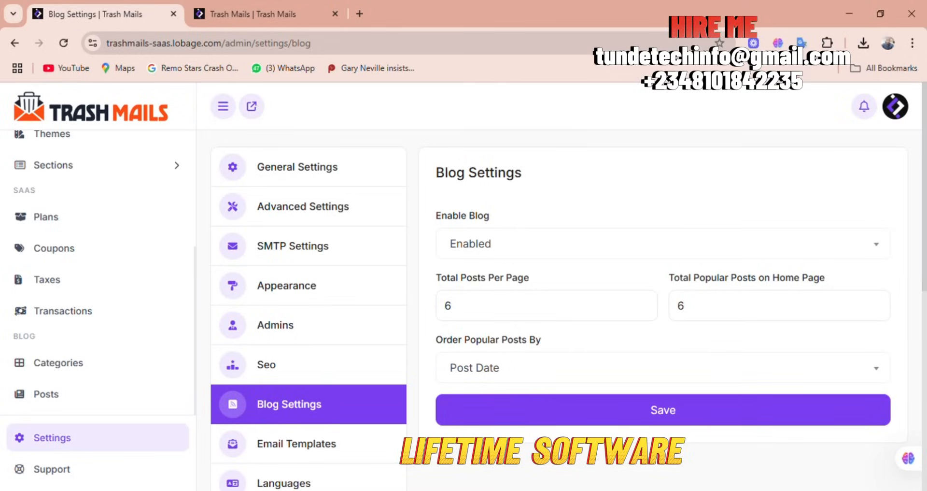